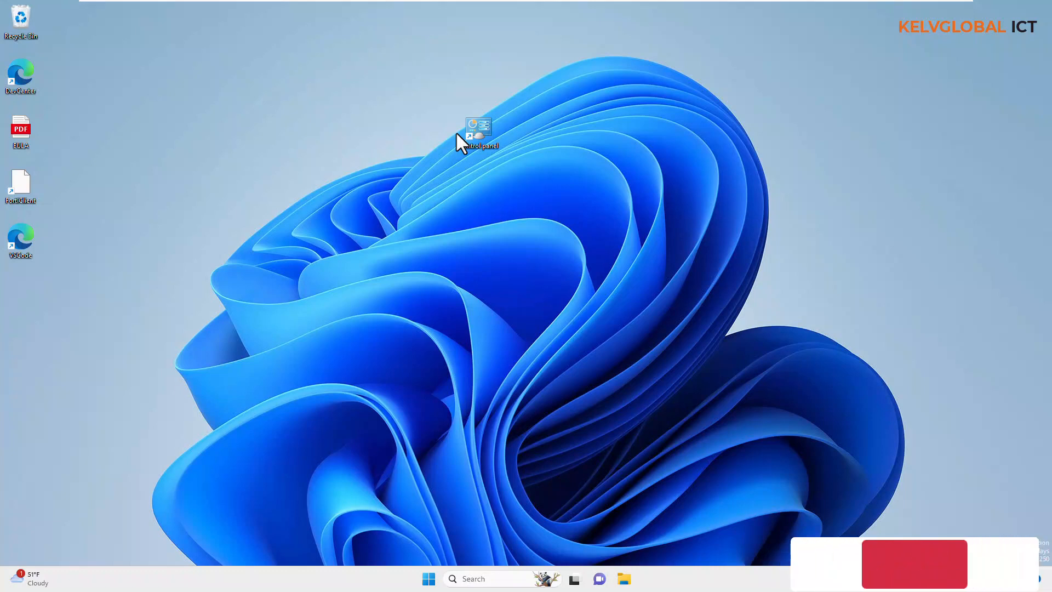
mouse_move(490, 197)
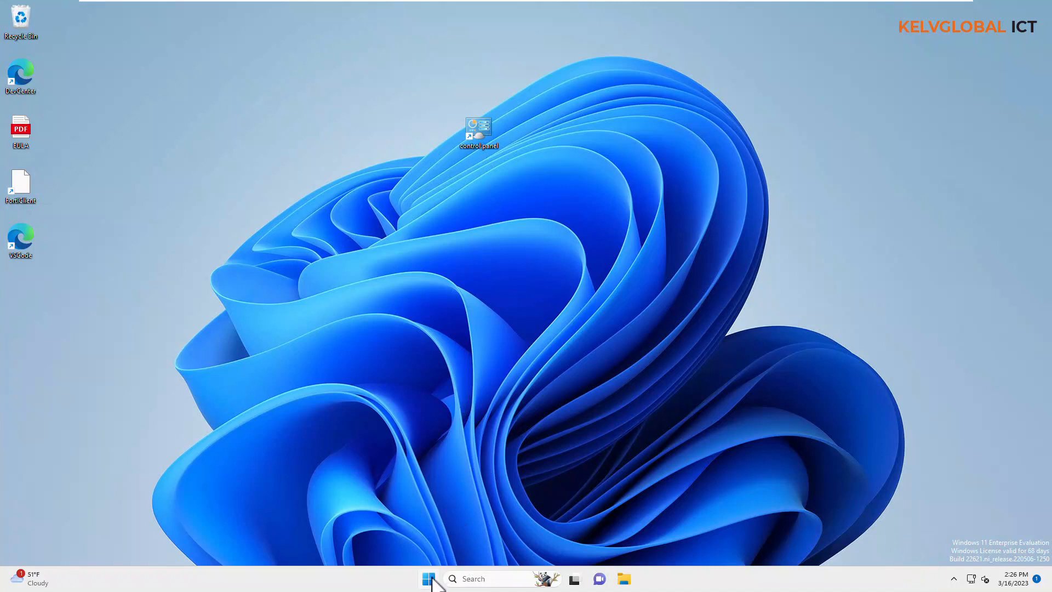
Step: Bring up the Start menu from the taskbar
left_click(428, 578)
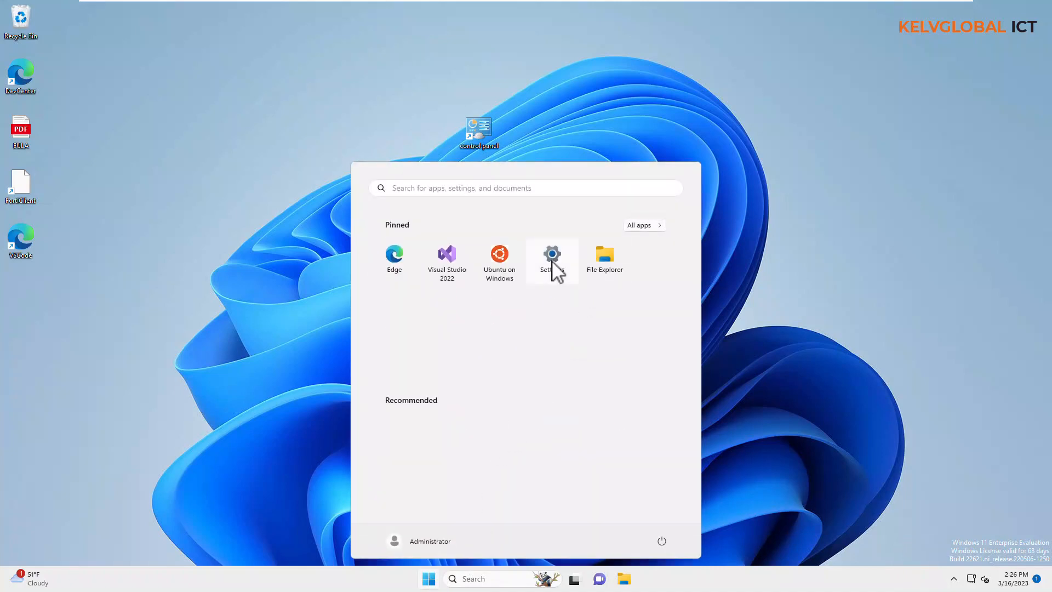
Step: In Settings > Accounts > Sign-in options, leave Dynamic lock's automatic device locking unchecked
left_click(552, 258)
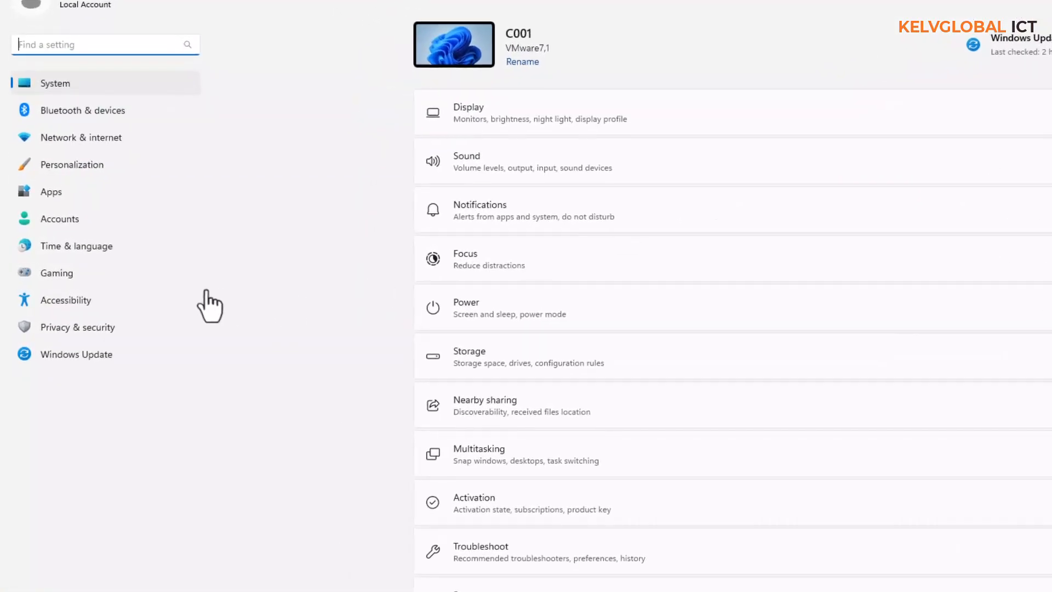
left_click(59, 218)
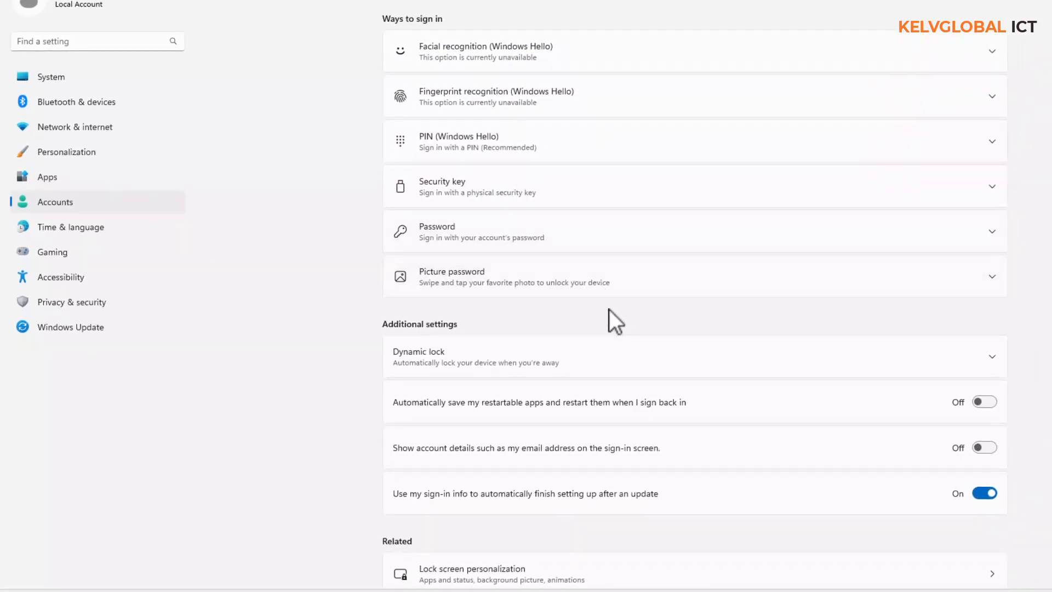
mouse_move(416, 385)
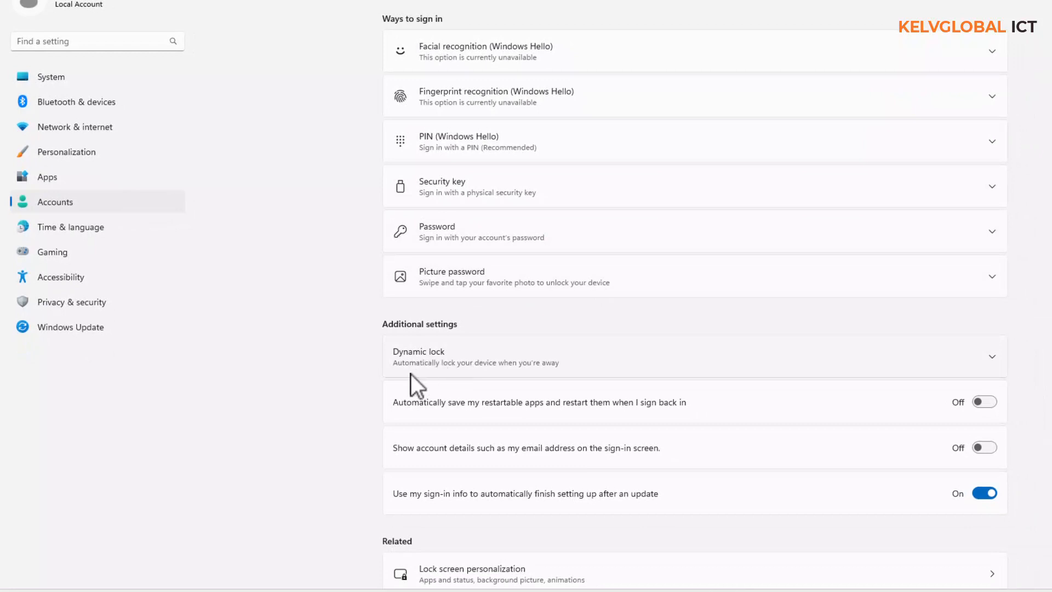
mouse_move(498, 377)
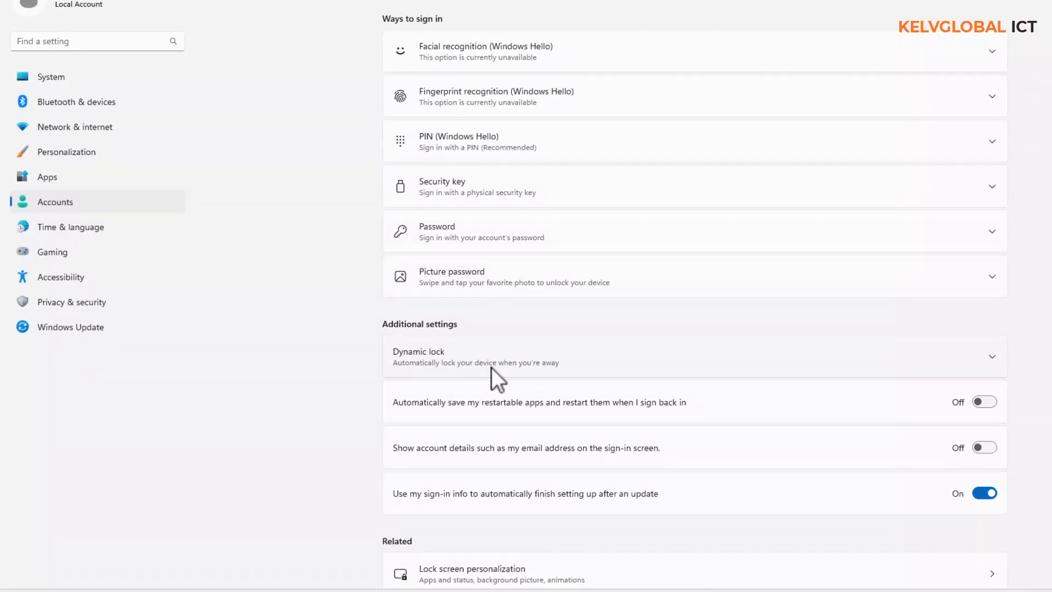
mouse_move(998, 381)
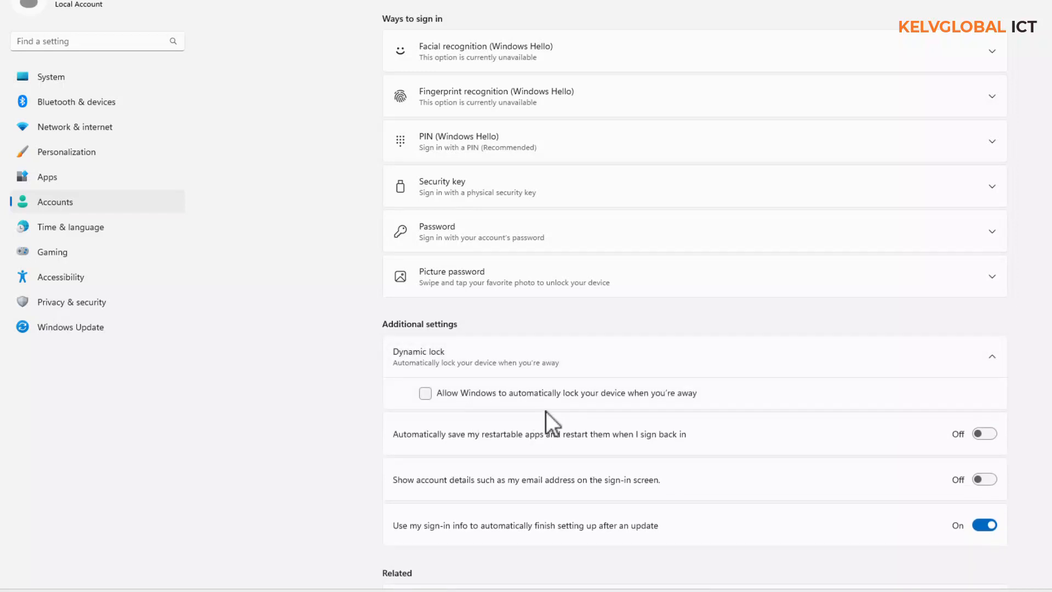
mouse_move(442, 406)
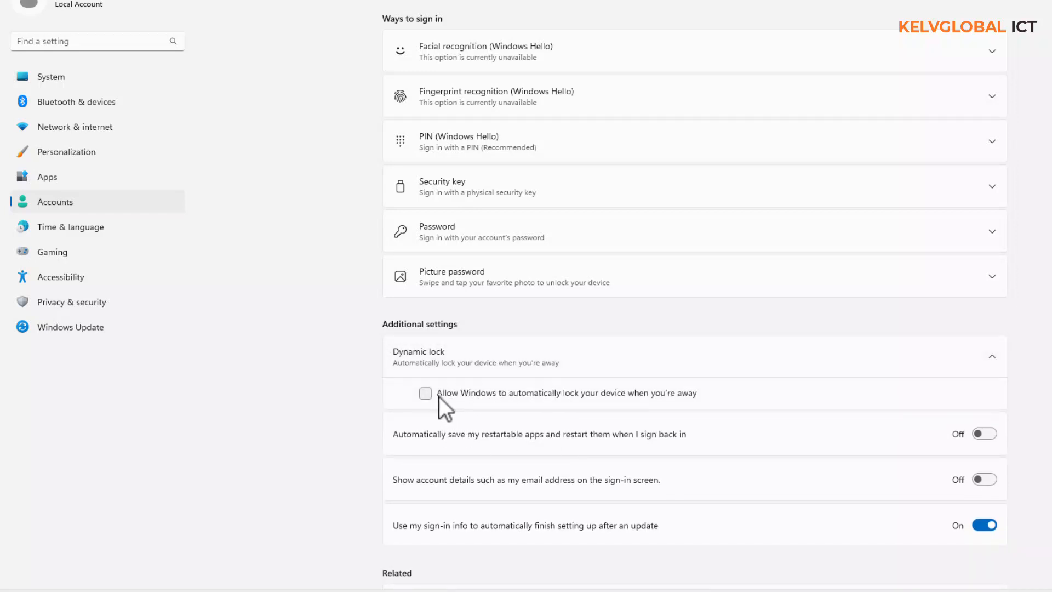
left_click(425, 392)
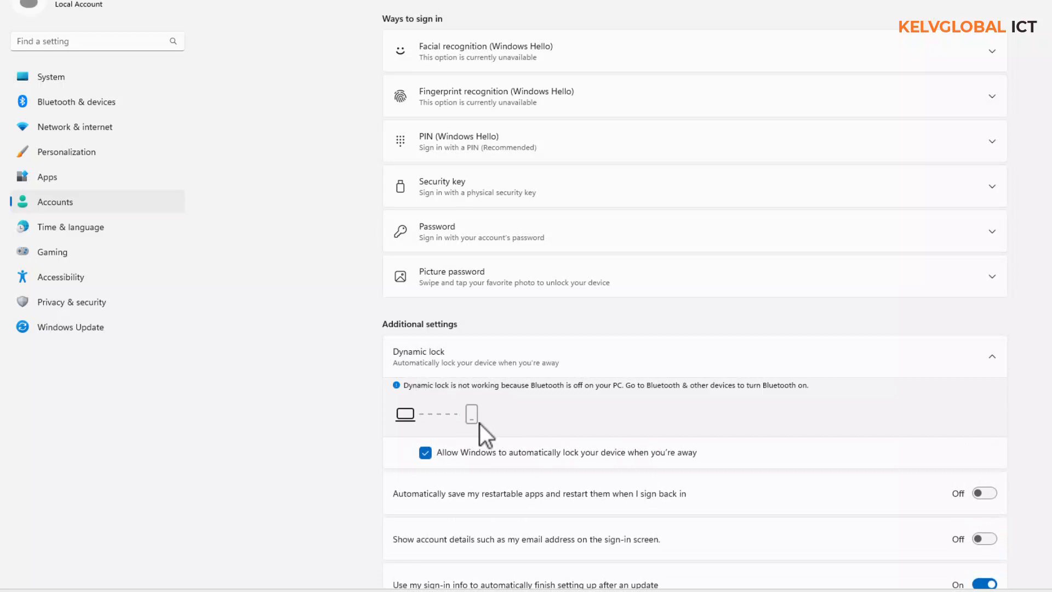
mouse_move(468, 422)
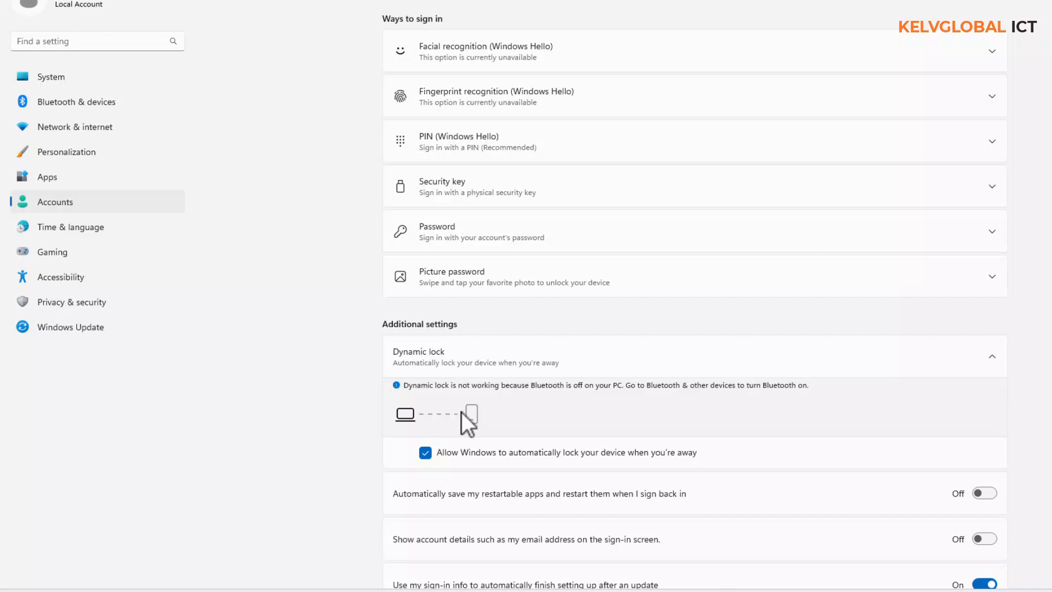
left_click(424, 452)
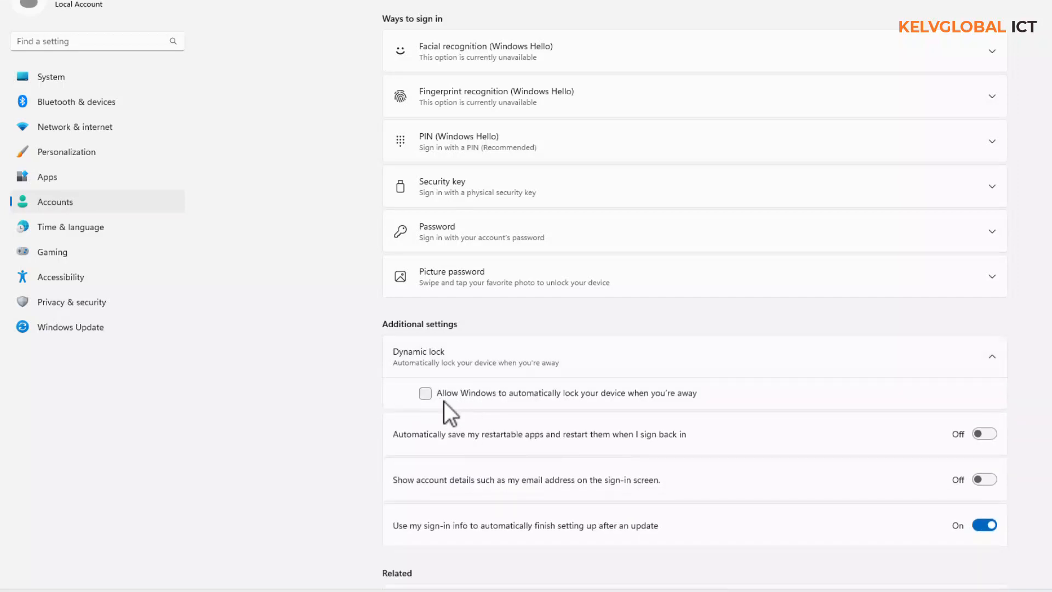
mouse_move(594, 410)
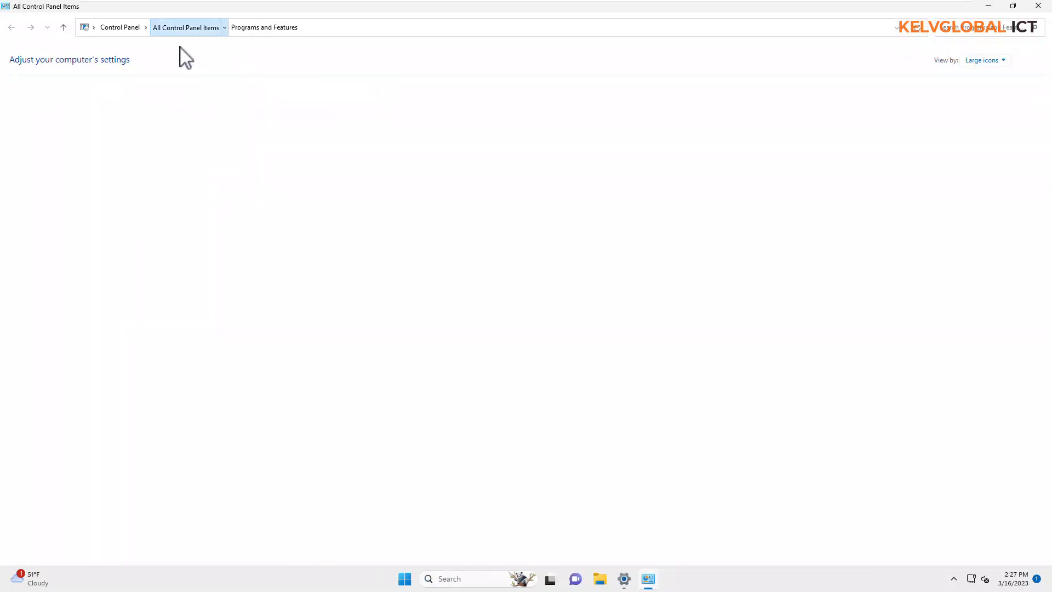
Step: From All Control Panel Items, go to the Power Options page
left_click(186, 26)
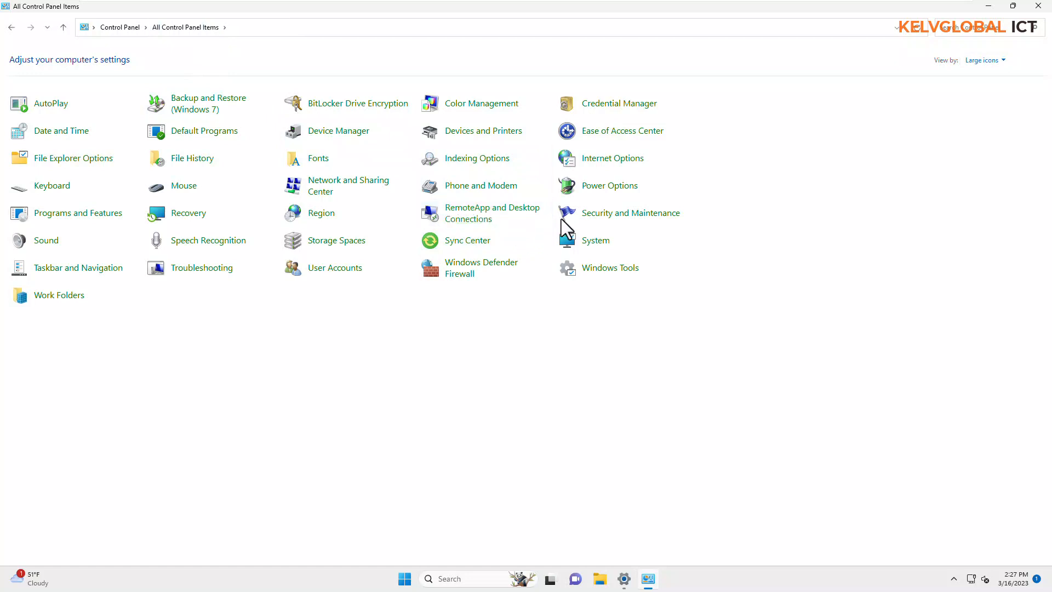
mouse_move(602, 201)
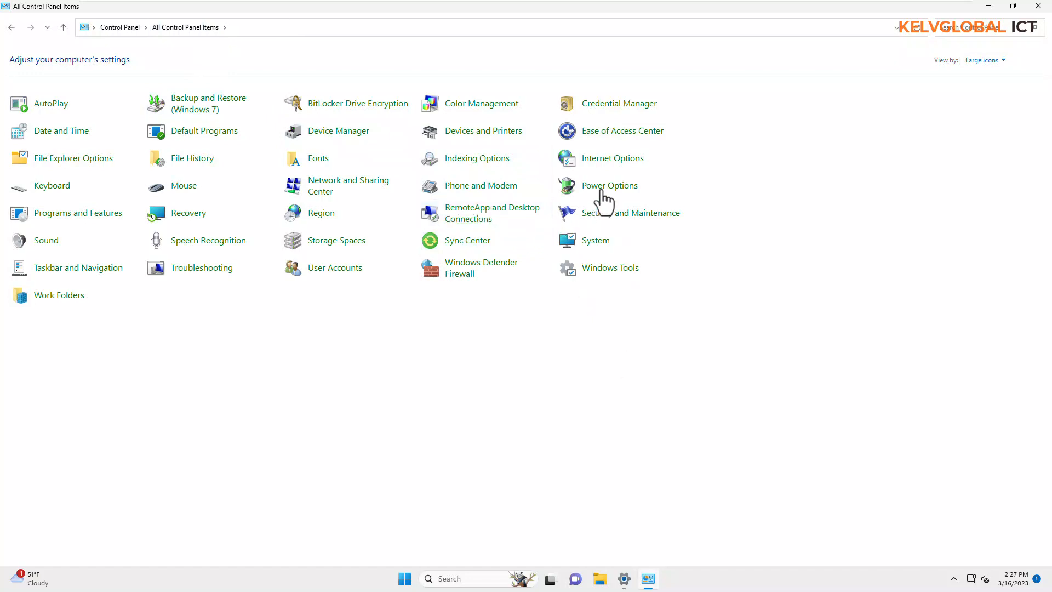
left_click(609, 186)
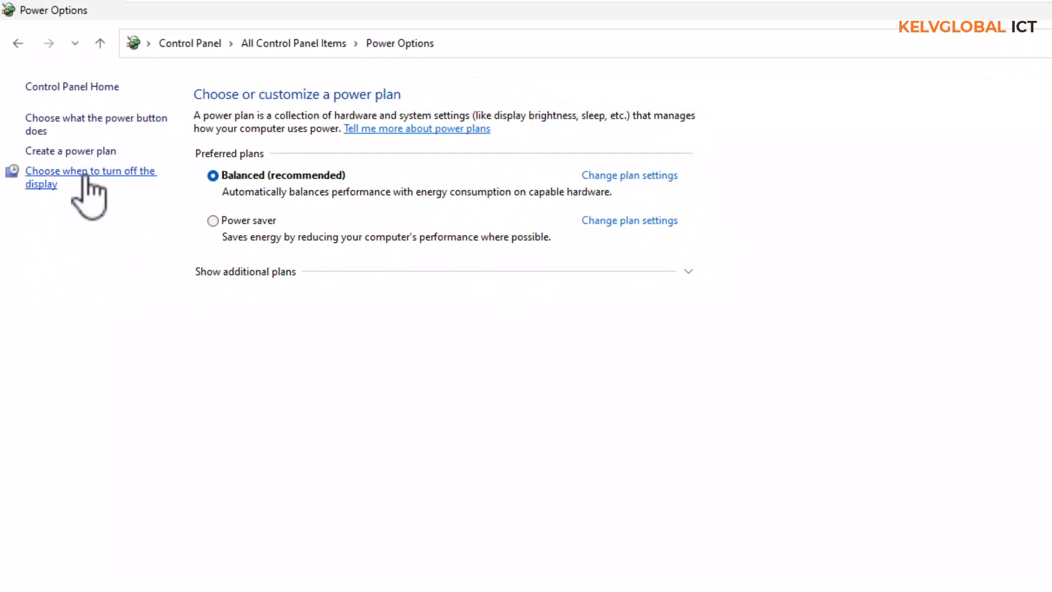
Step: Set the Balanced plan's 'Turn off the display' to Never and save the change
left_click(90, 171)
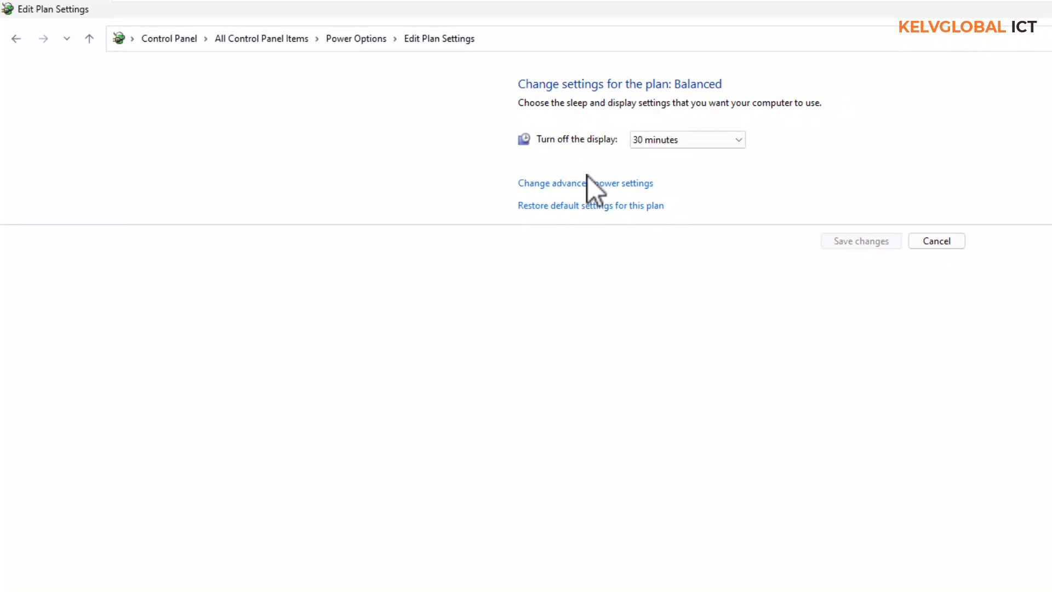
mouse_move(687, 139)
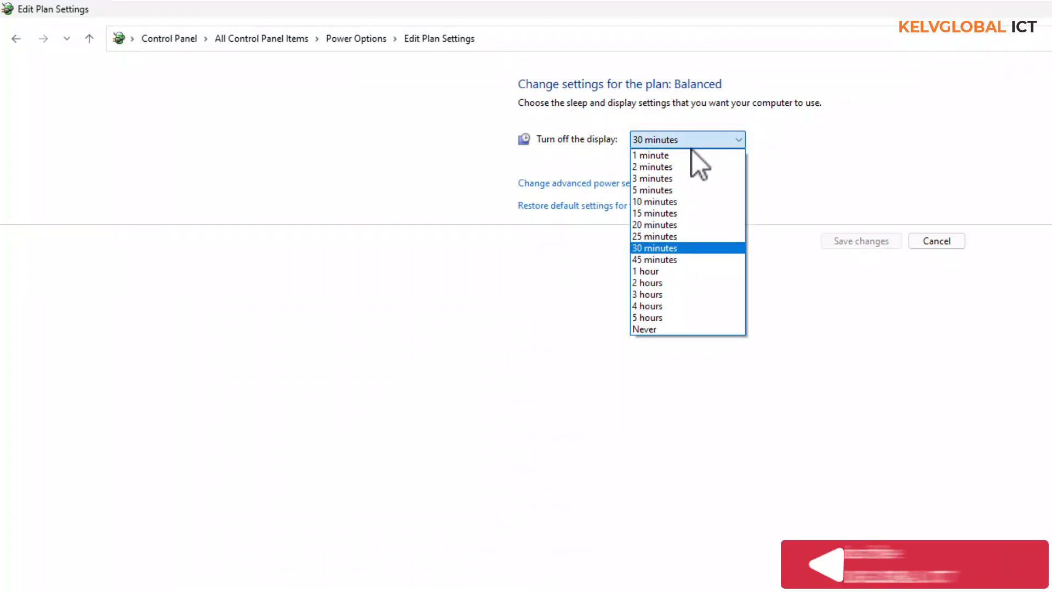
mouse_move(661, 157)
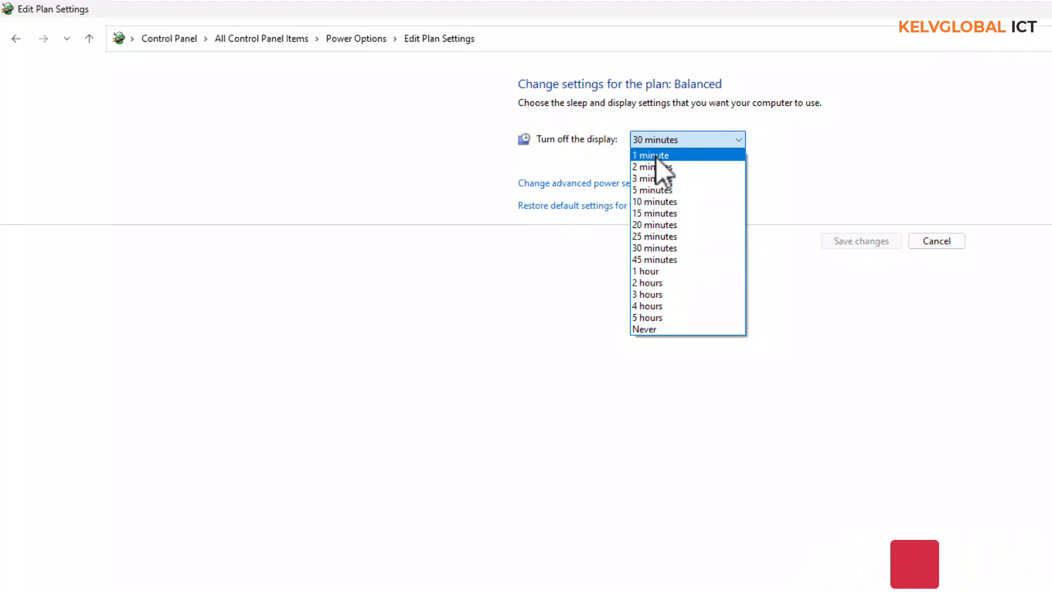
mouse_move(664, 328)
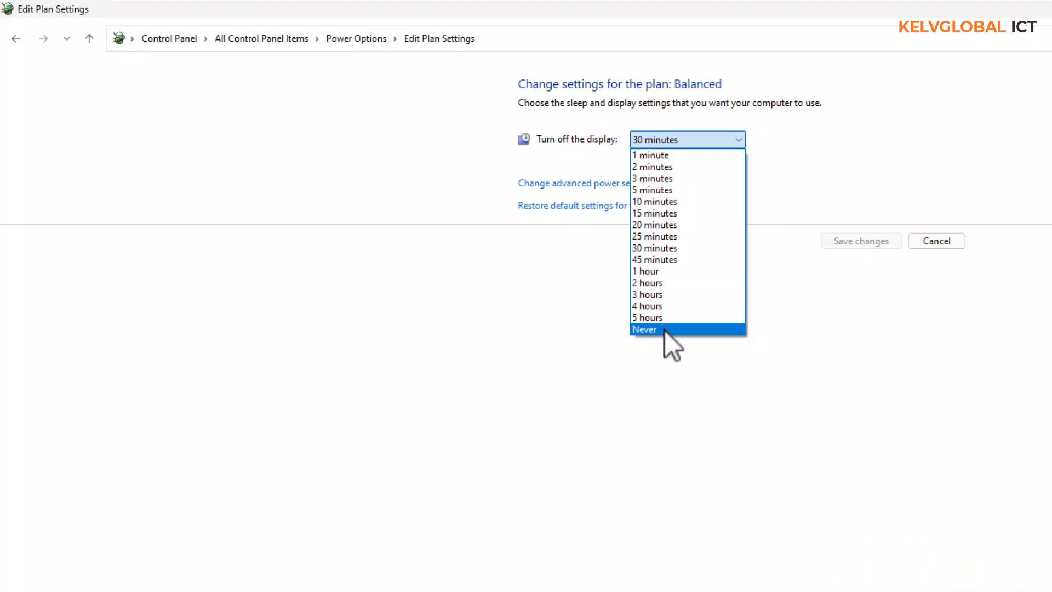
left_click(644, 328)
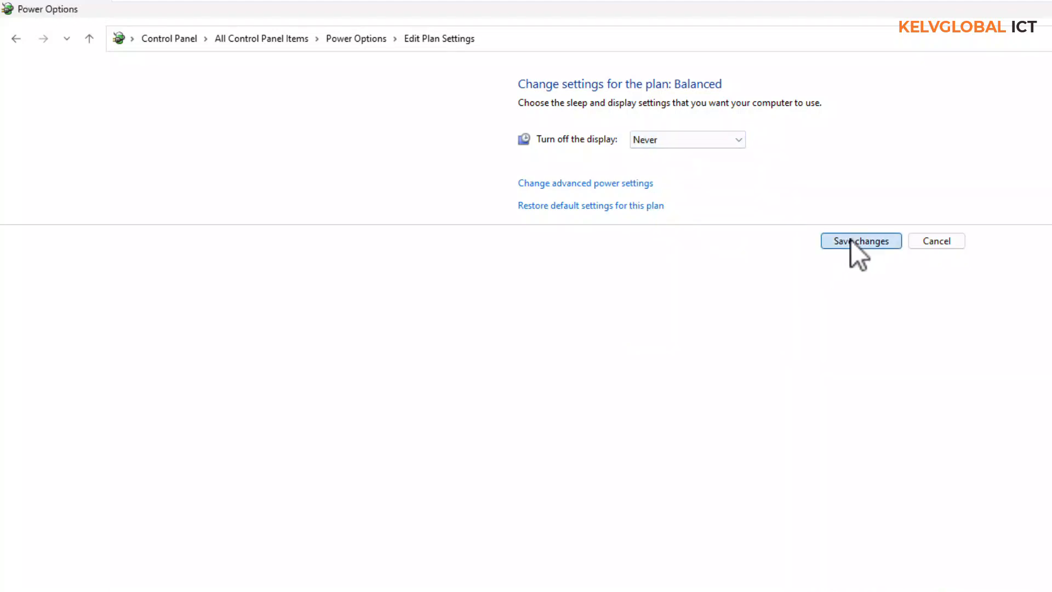
left_click(861, 241)
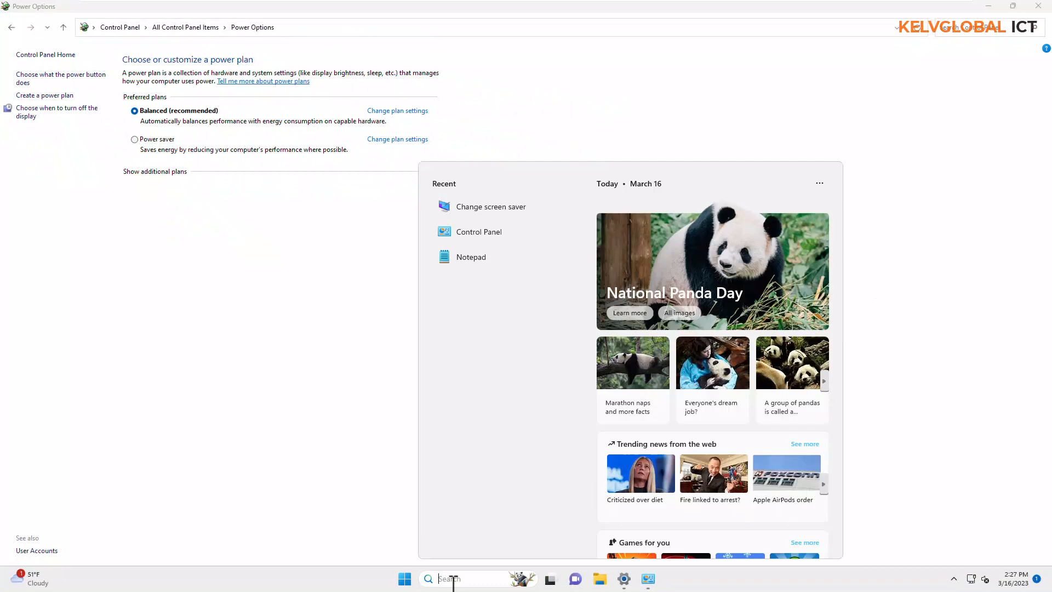
Step: Search the taskbar for 'sc' and launch Change screen saver from the results
type("screen")
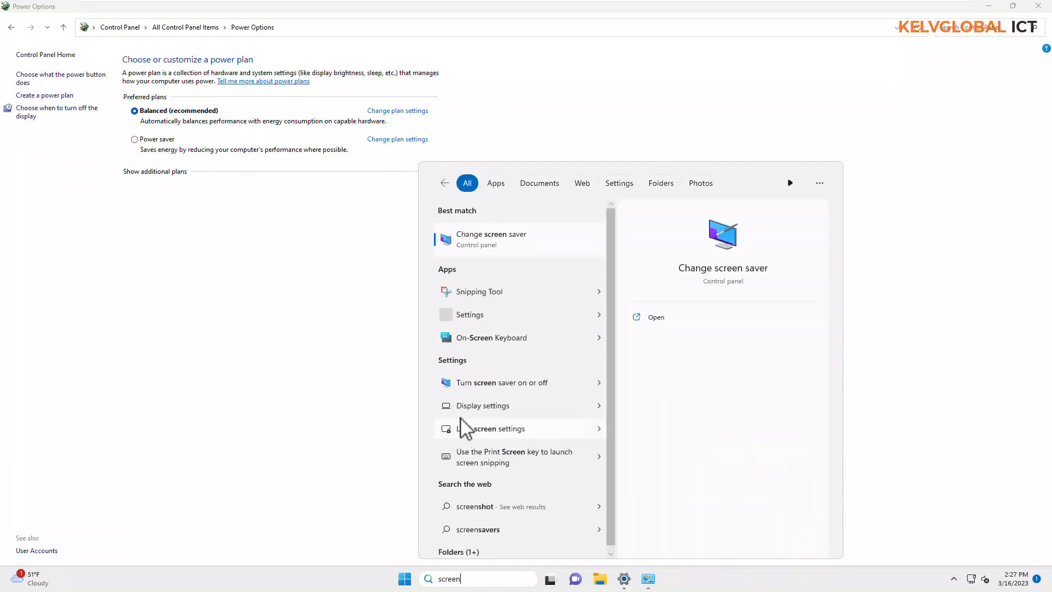
mouse_move(481, 243)
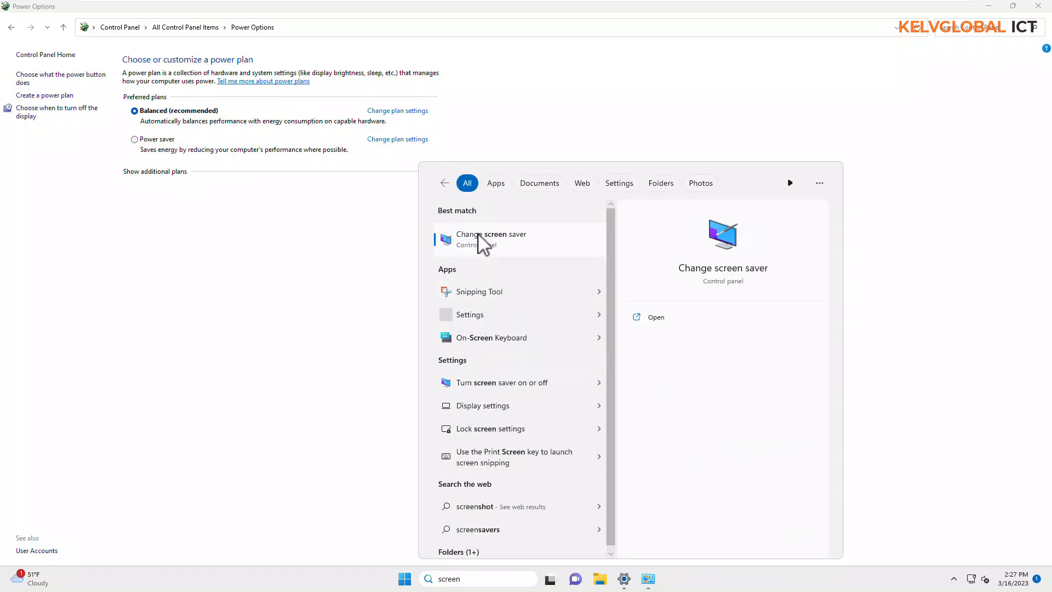
left_click(491, 239)
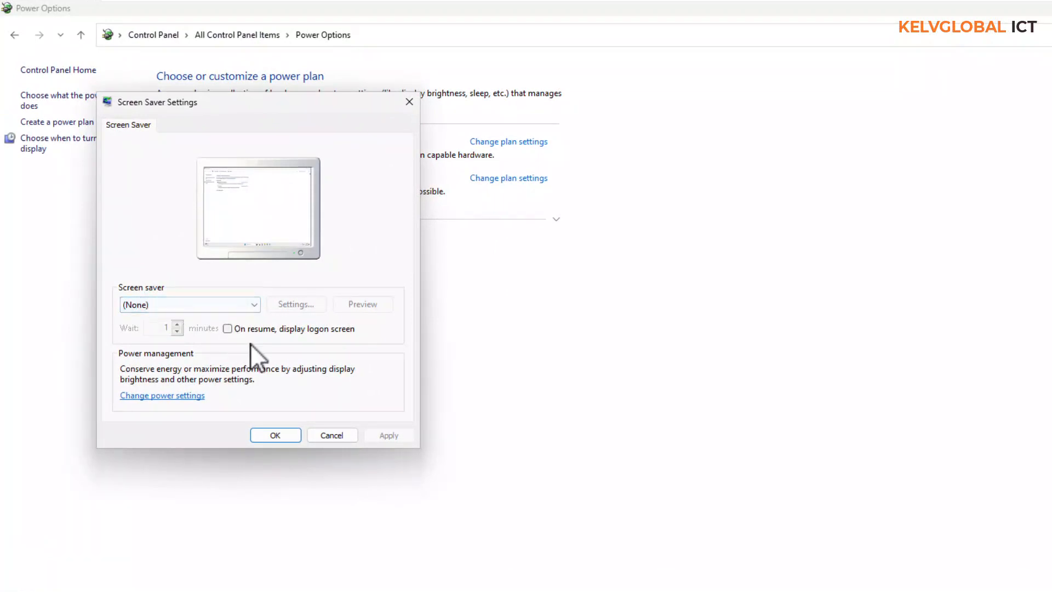
Step: Leave the screen saver at (None) with 'On resume, display logon screen' unticked, and confirm with OK
left_click(254, 304)
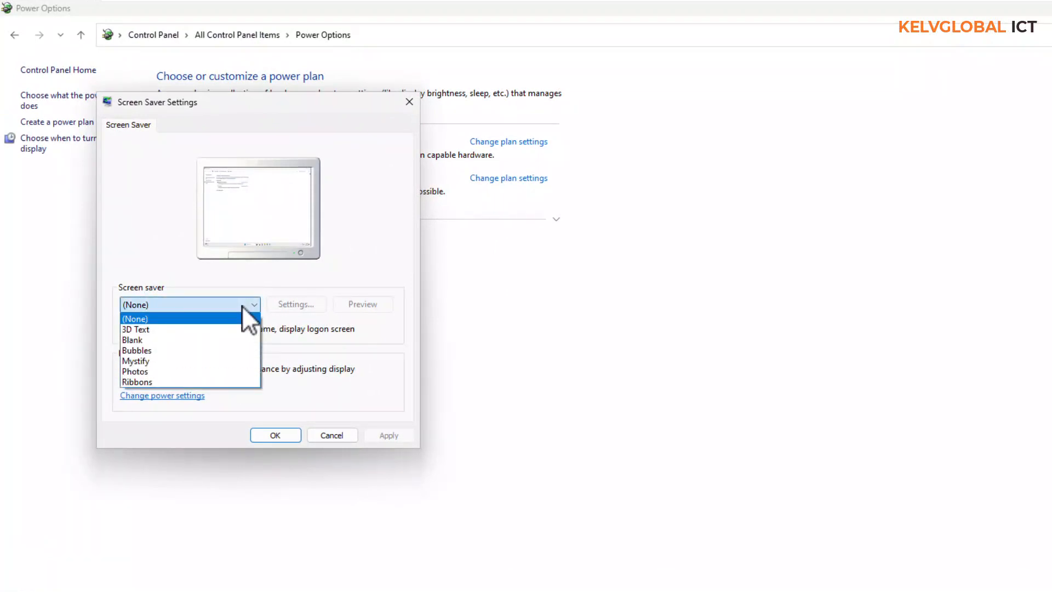
left_click(136, 330)
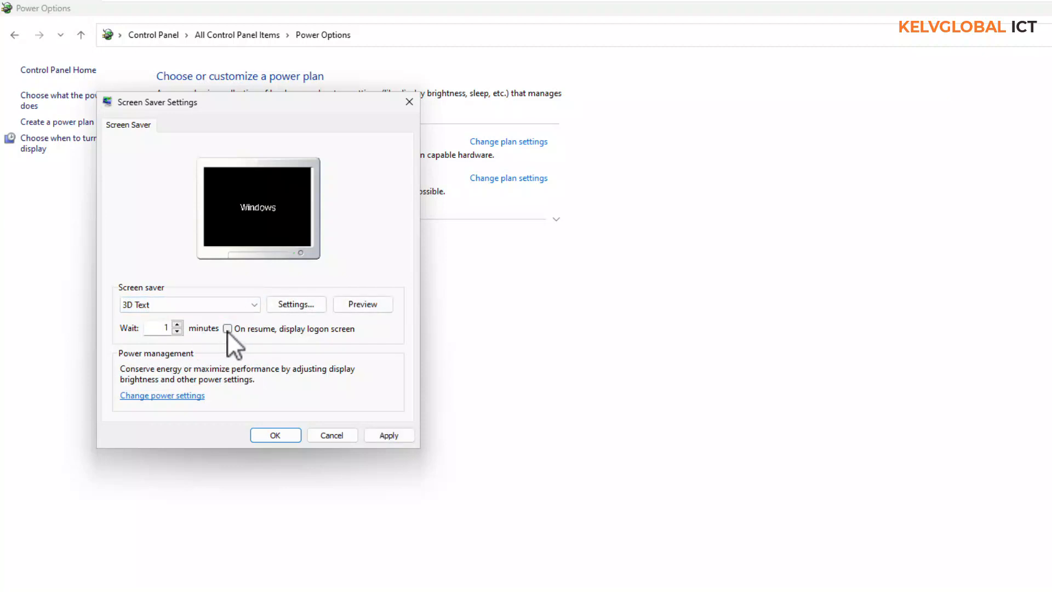
left_click(228, 329)
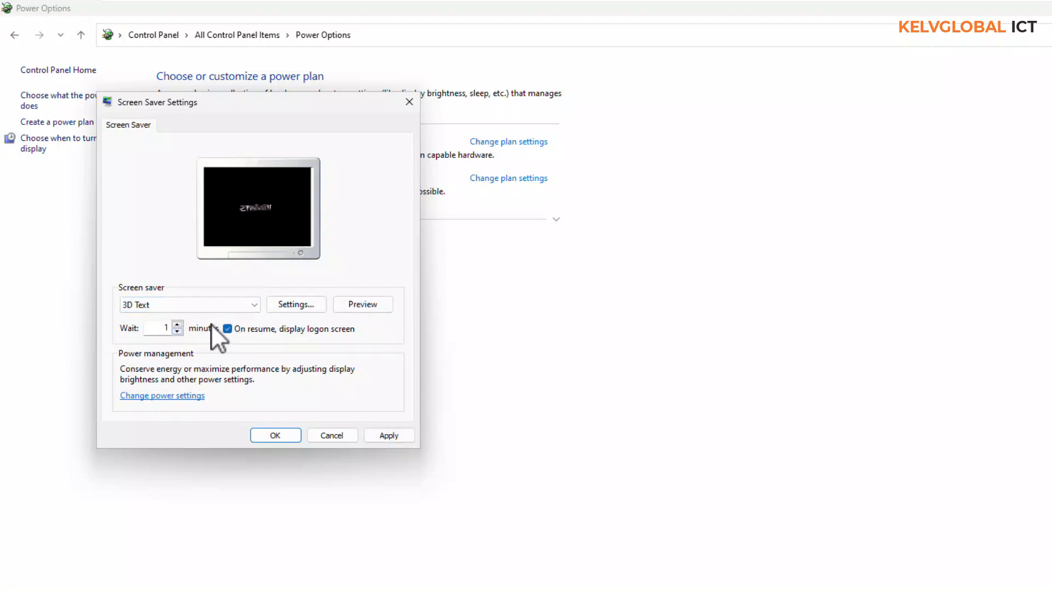
left_click(189, 304)
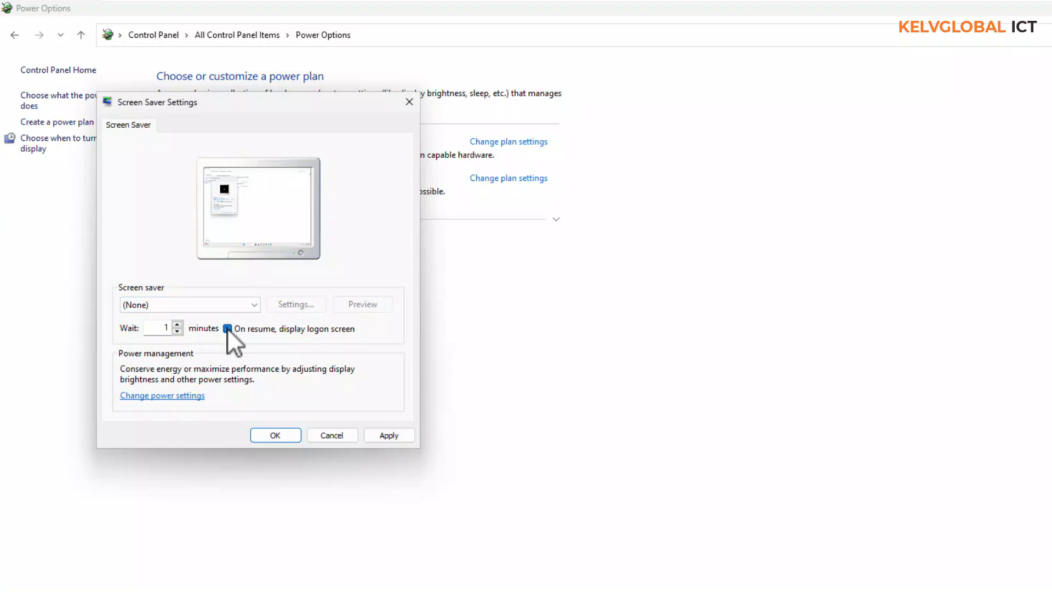
left_click(227, 328)
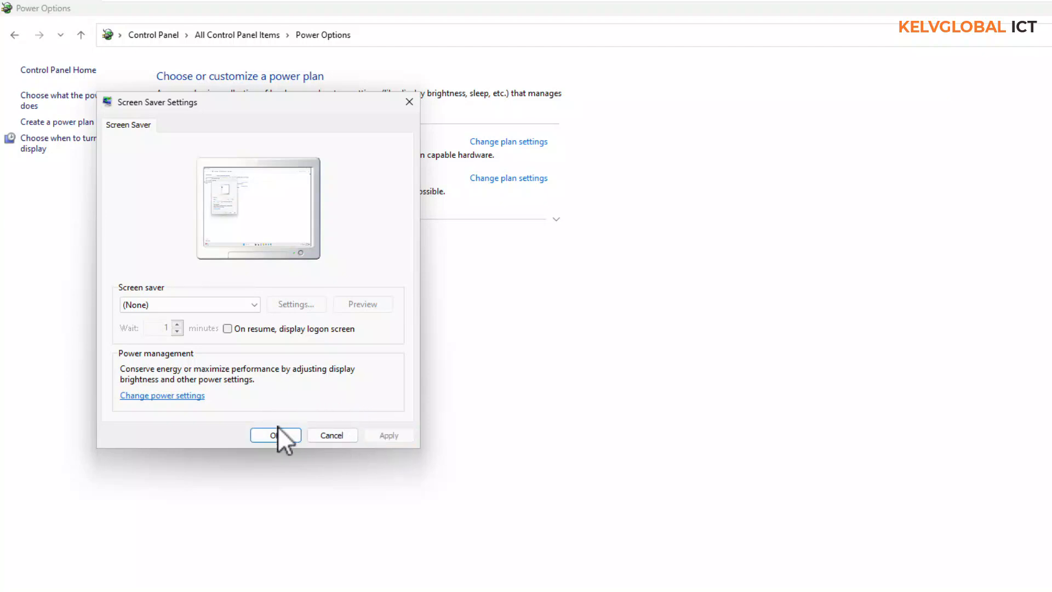
left_click(275, 435)
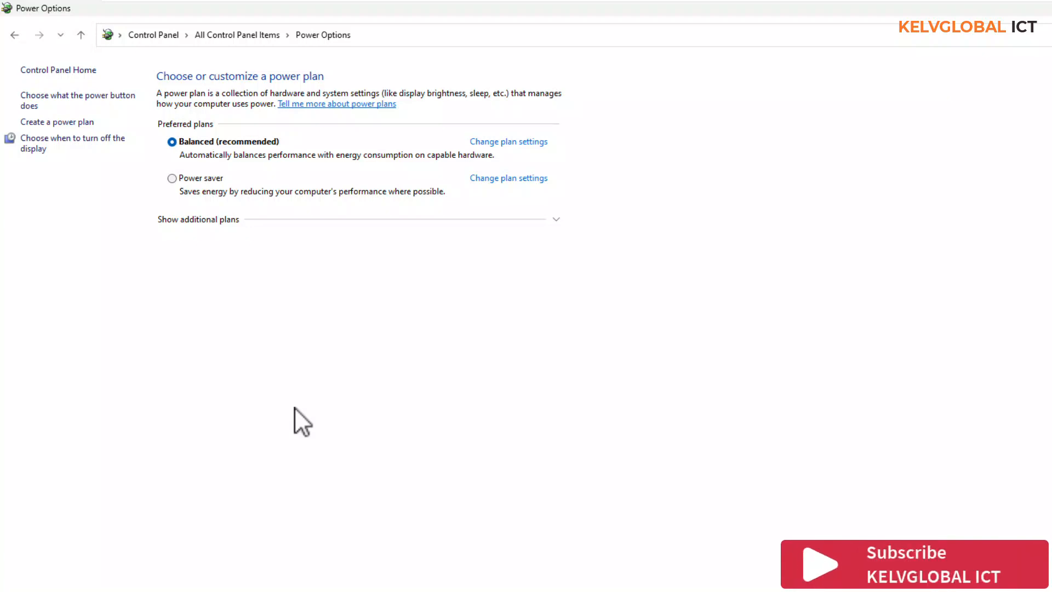
mouse_move(548, 394)
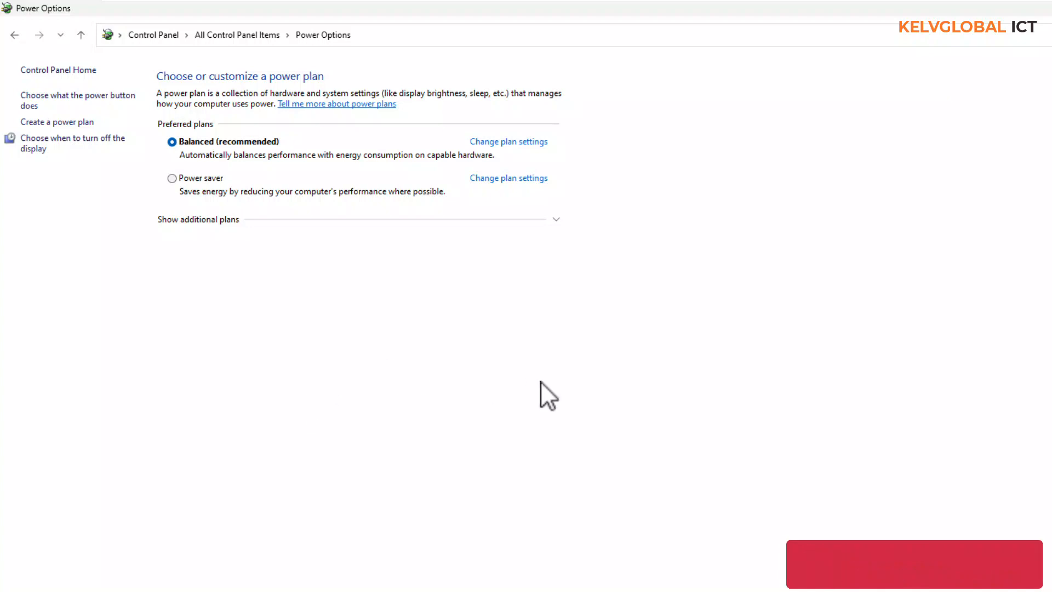